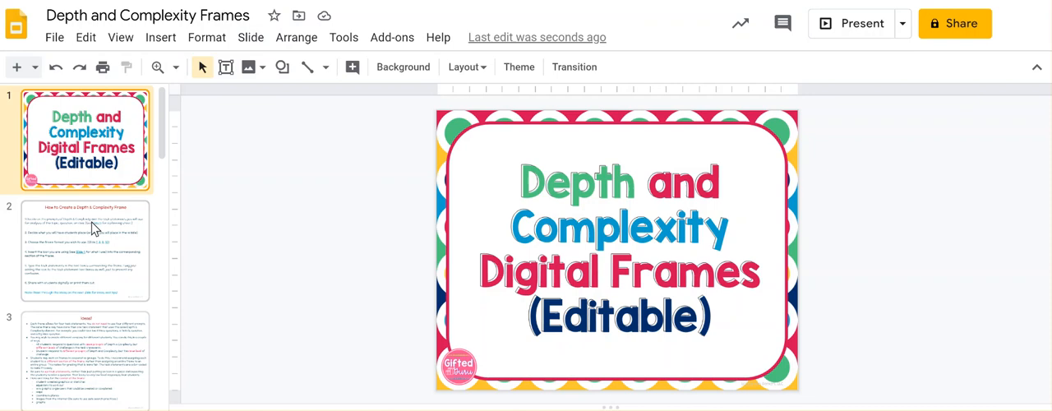
- Show the Ideas slide with tips on using the frames' task statements
left_click(92, 254)
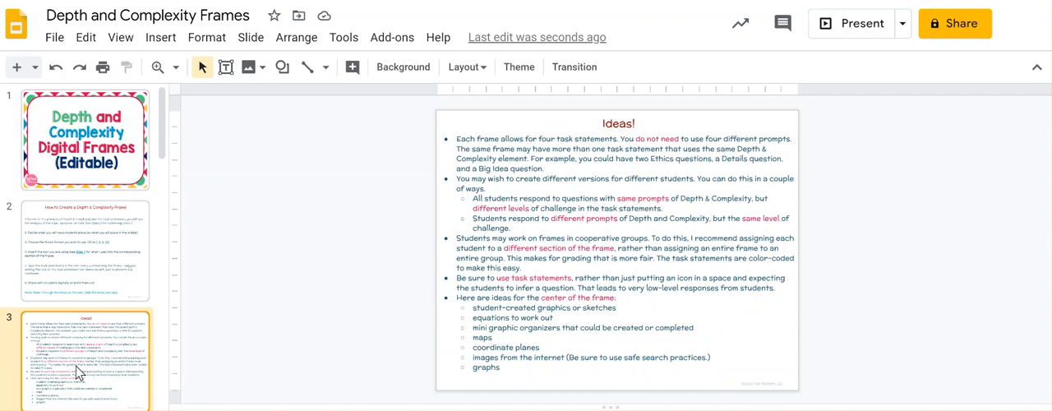
- Move past the icon list and planning sheet to slide 7, the blank four-box frame template
scroll("down", 3)
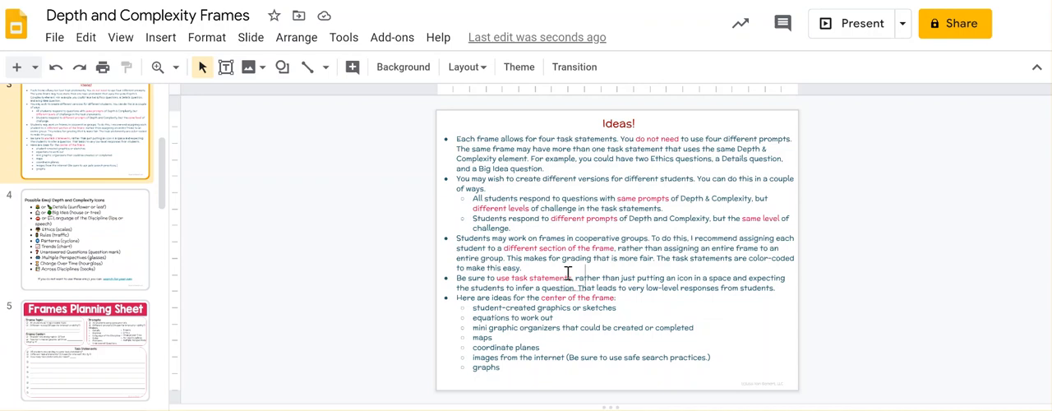
left_click(86, 238)
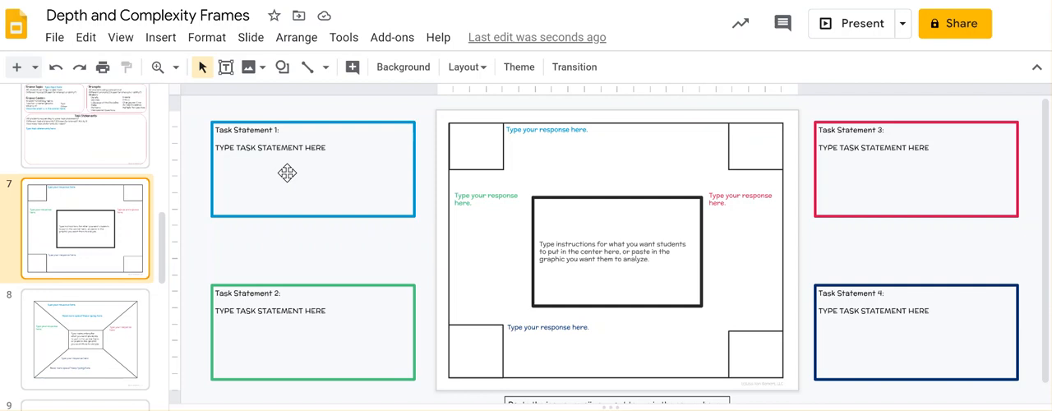
mouse_move(523, 135)
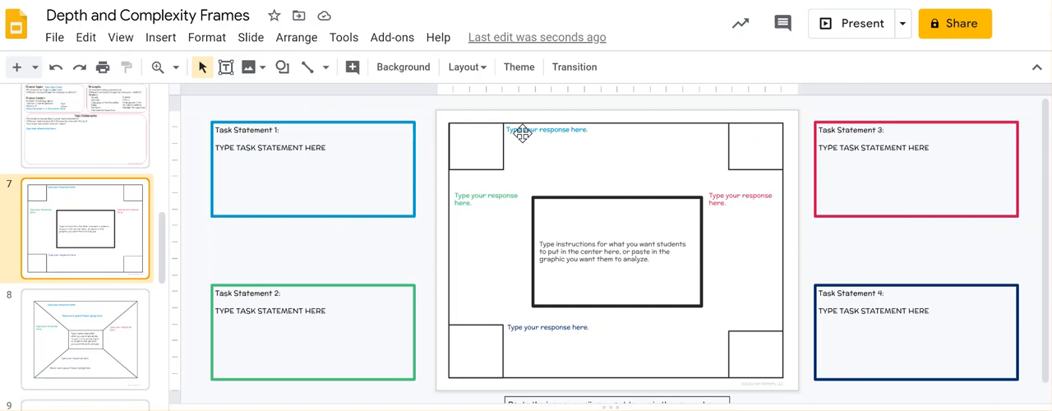
mouse_move(474, 146)
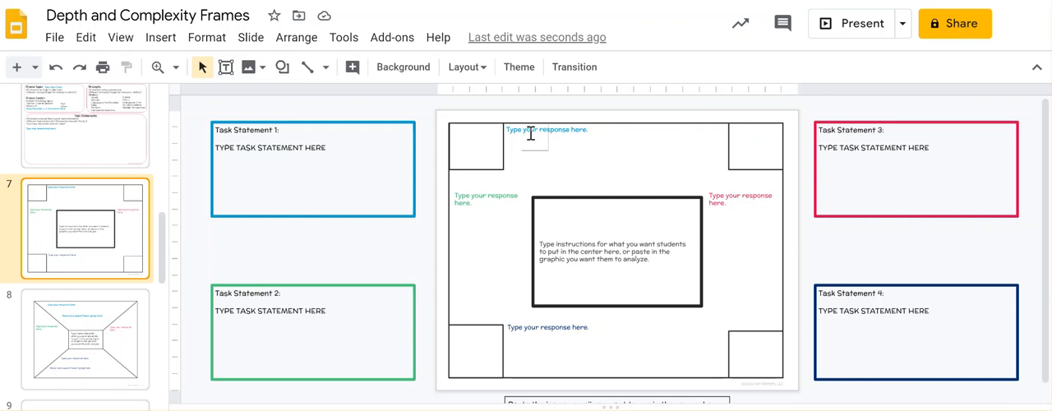
mouse_move(691, 180)
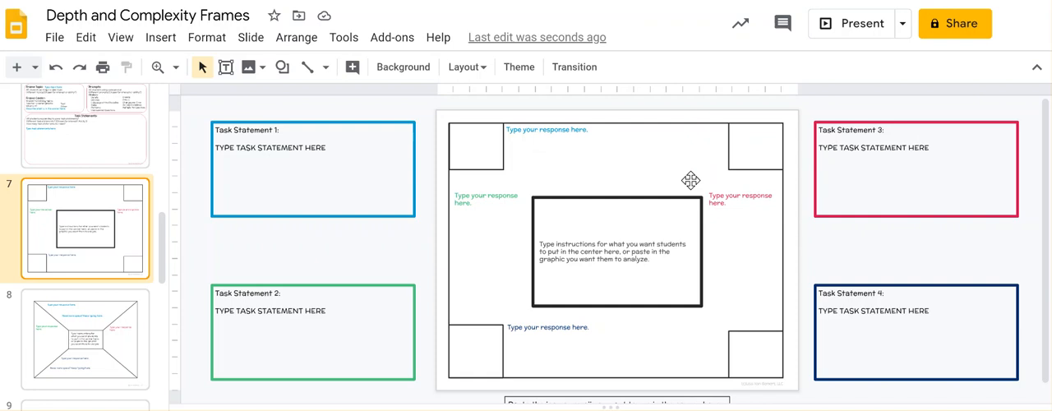
left_click(476, 147)
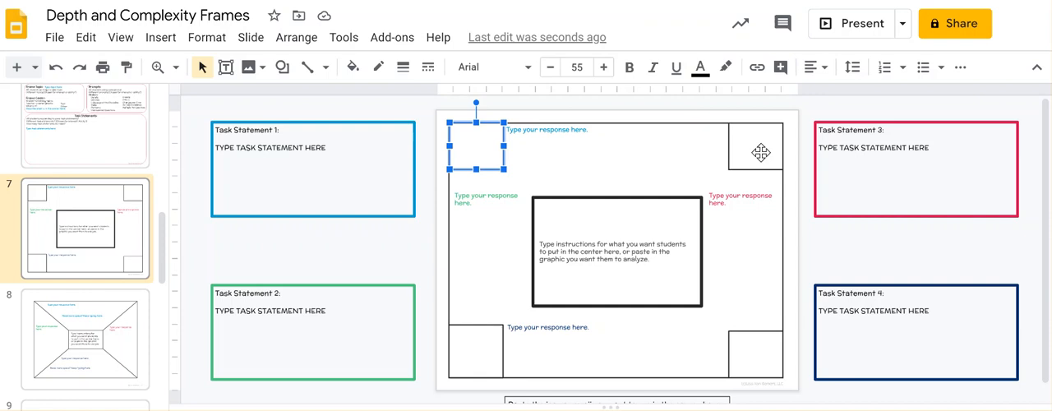
left_click(161, 36)
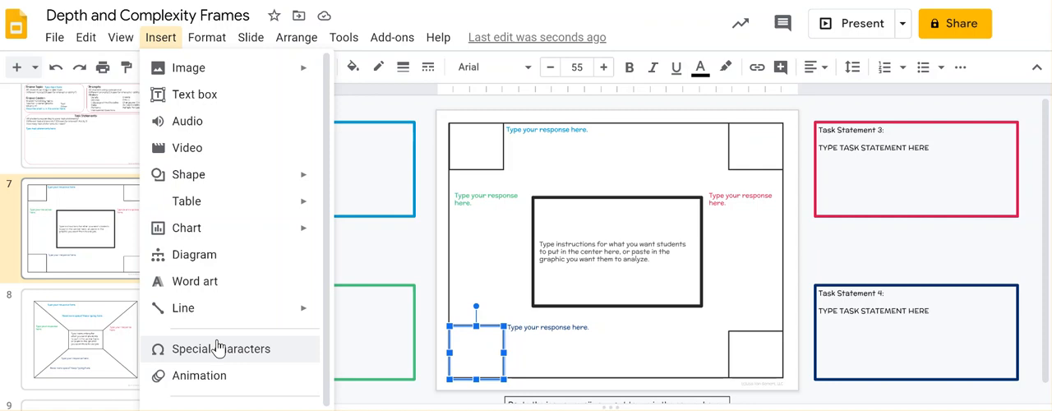
left_click(221, 348)
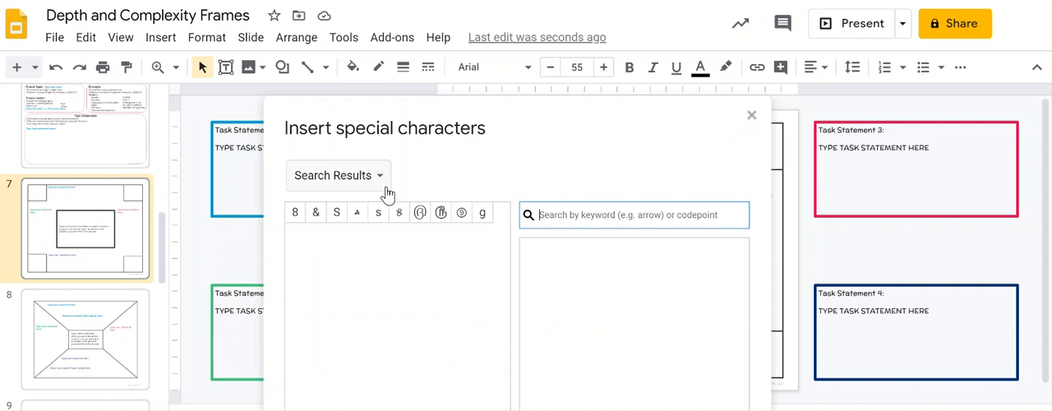
left_click(339, 174)
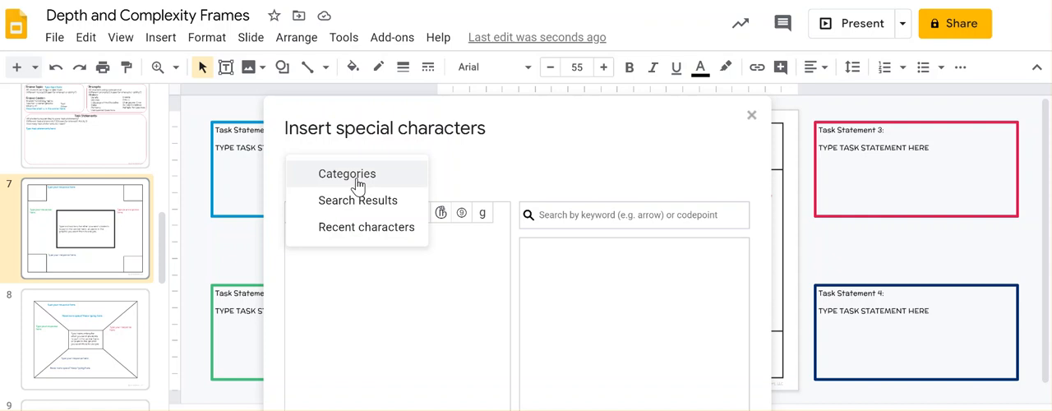
left_click(347, 175)
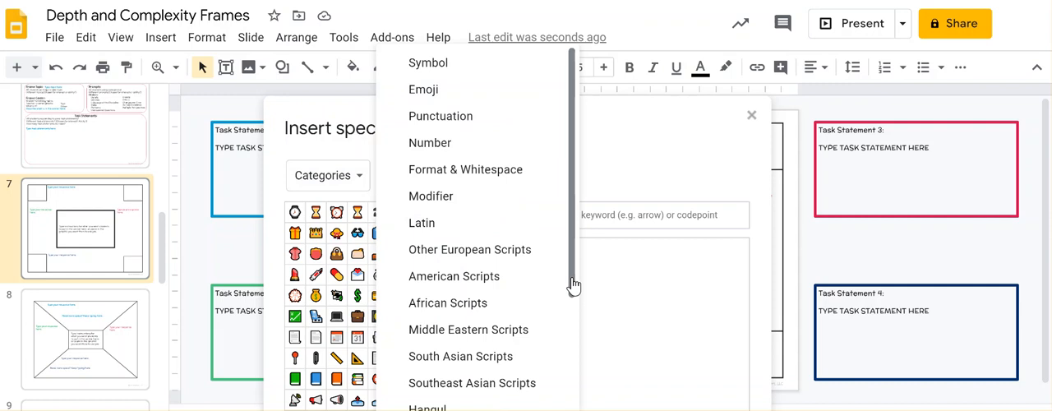
left_click(424, 89)
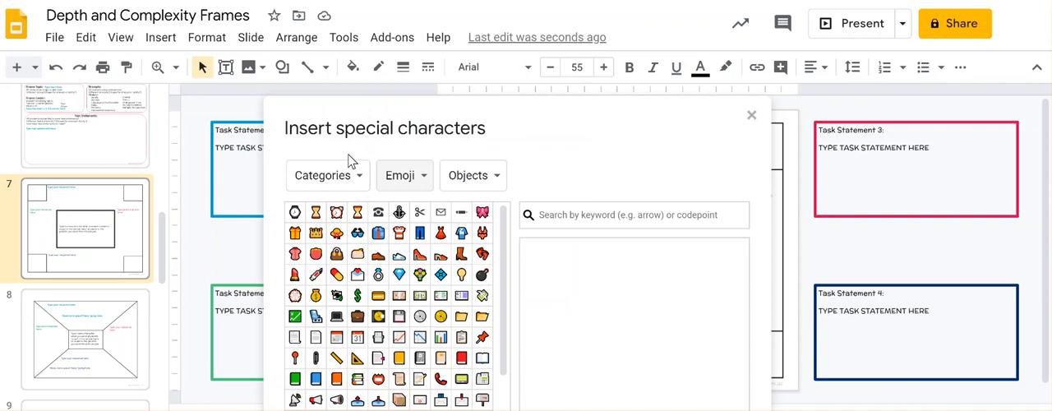
left_click(634, 214)
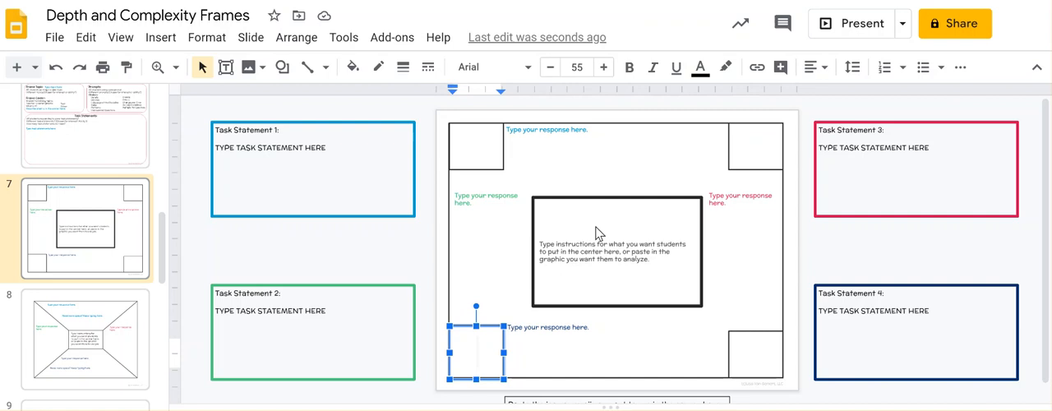
mouse_move(148, 334)
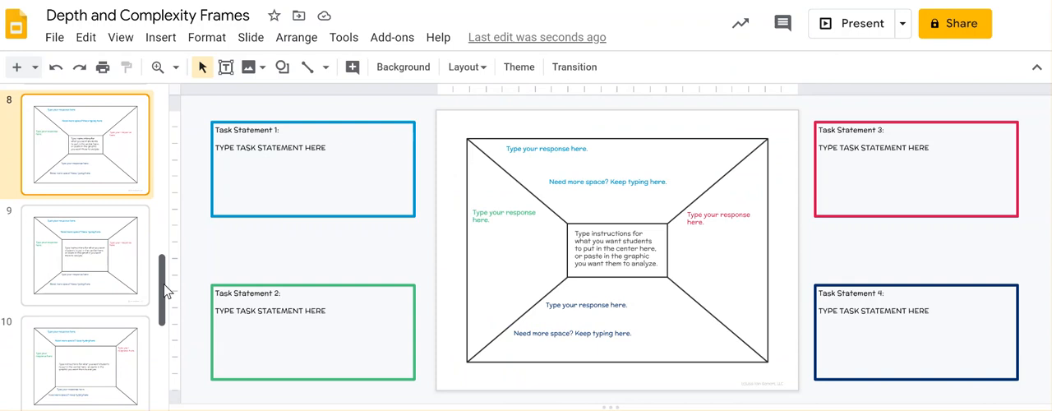
- Scroll the filmstrip down to slide 10, the frame variant with angled connector lines
scroll("down", 3)
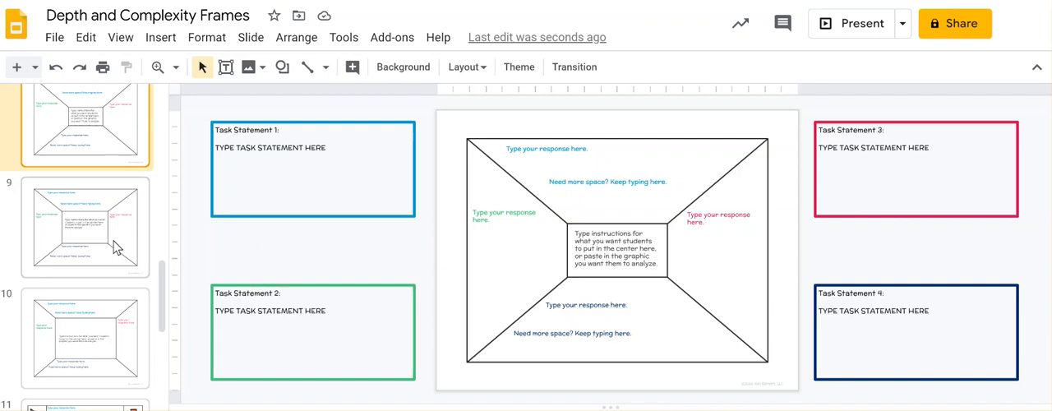
scroll("down", 3)
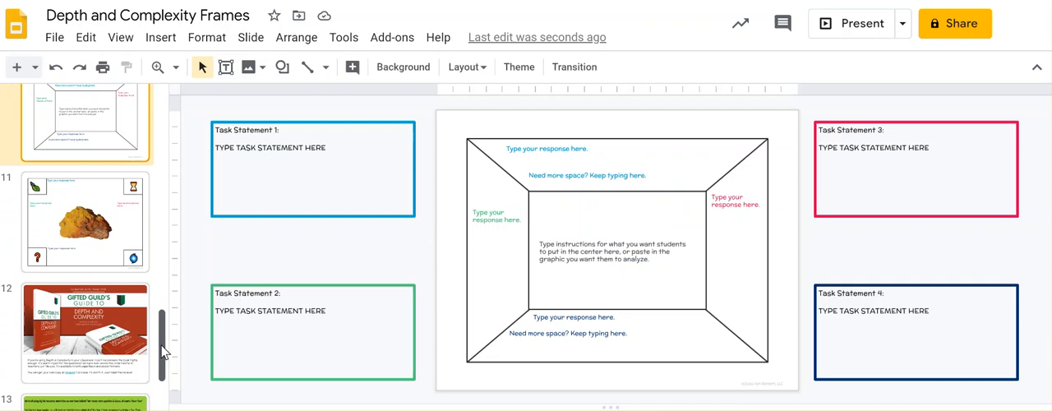
- Show slide 11, the completed rock frame, with the whole frame visible and nothing selected
left_click(82, 220)
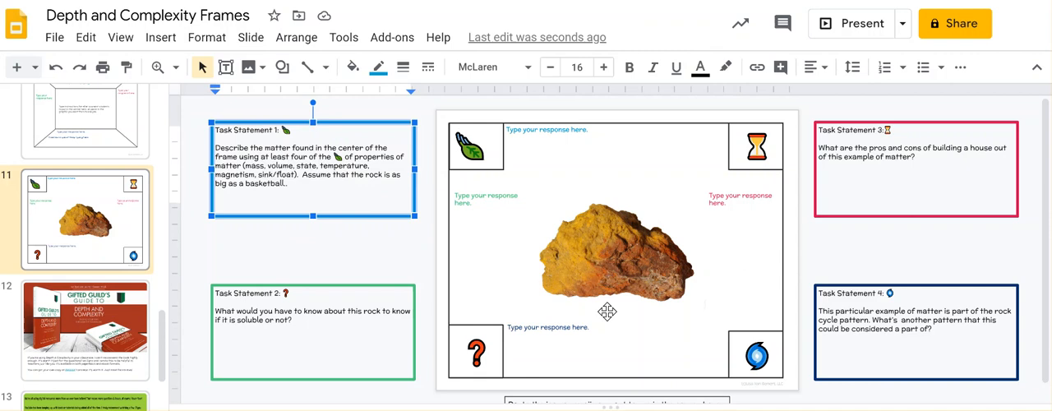
left_click(370, 245)
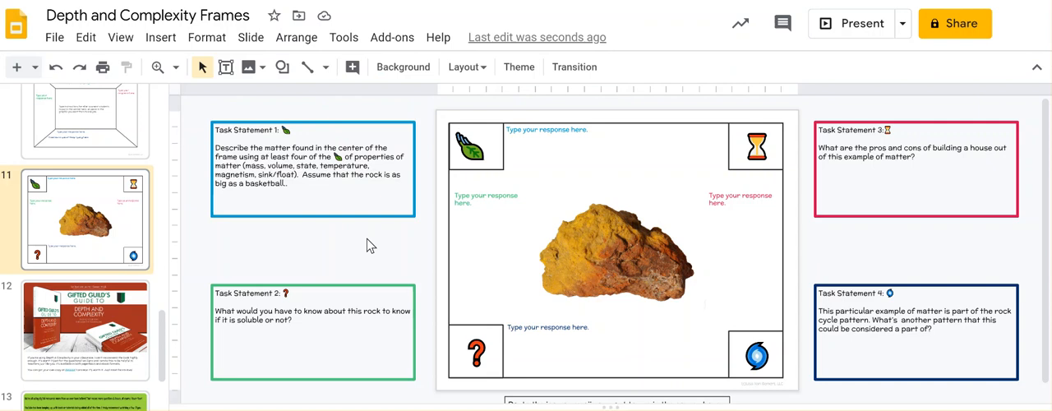